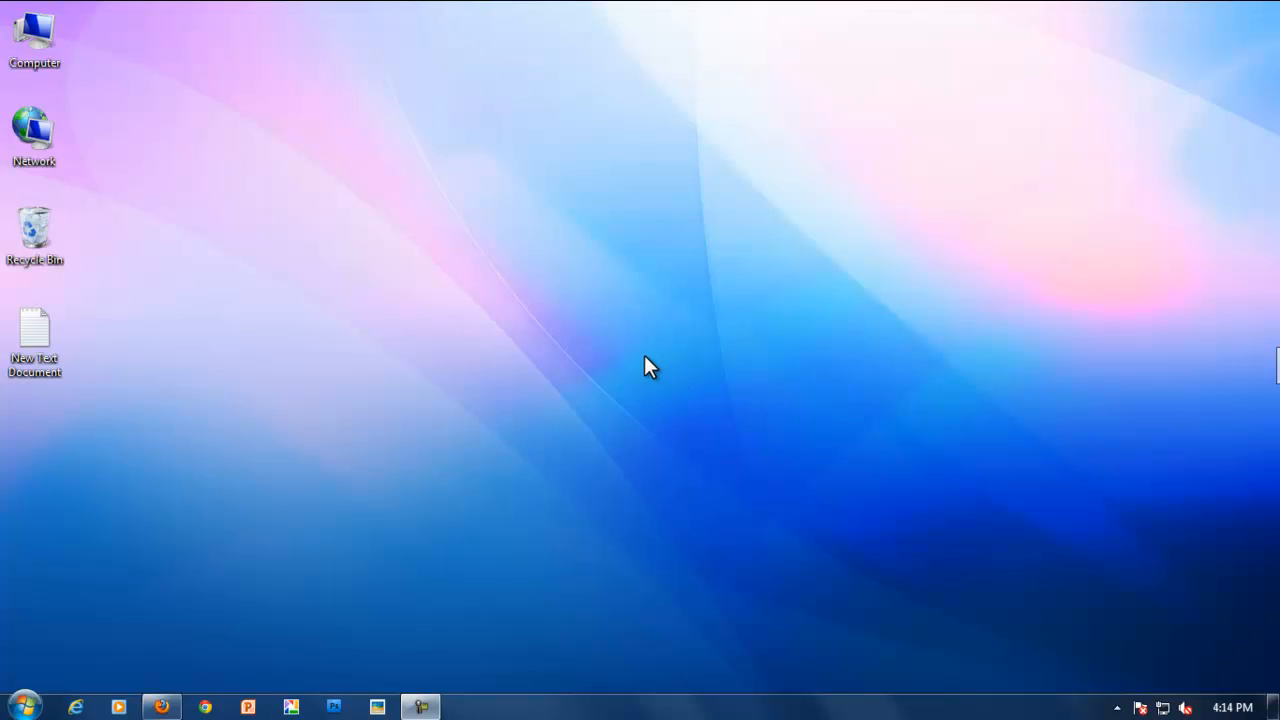
{"action": "mouse_move", "coordinate": [604, 360]}
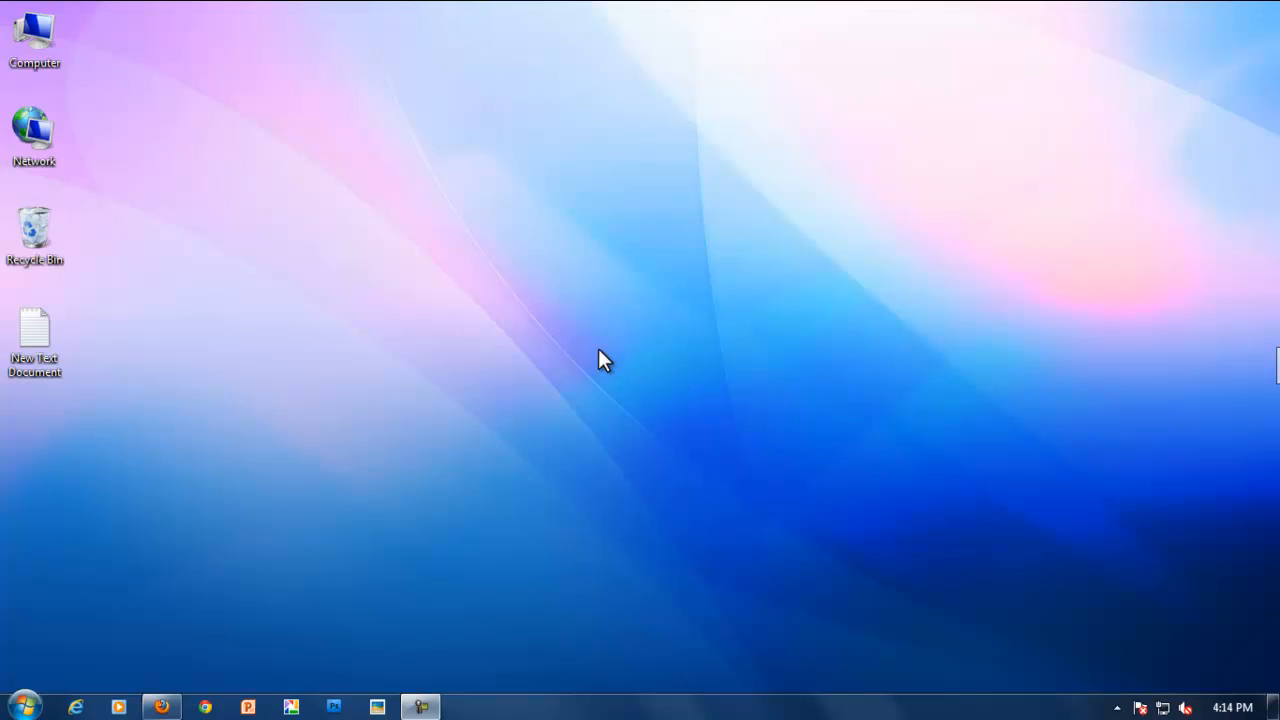
{"action": "mouse_move", "coordinate": [676, 372]}
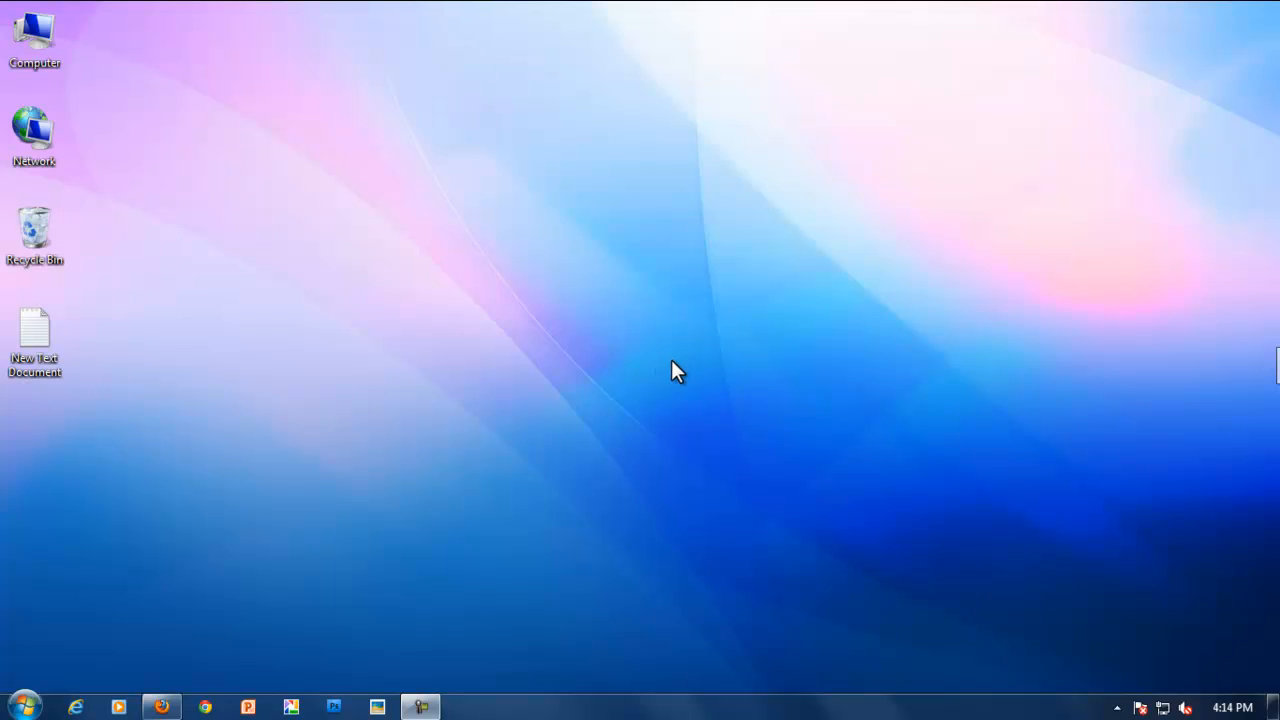
{"action": "mouse_move", "coordinate": [684, 376]}
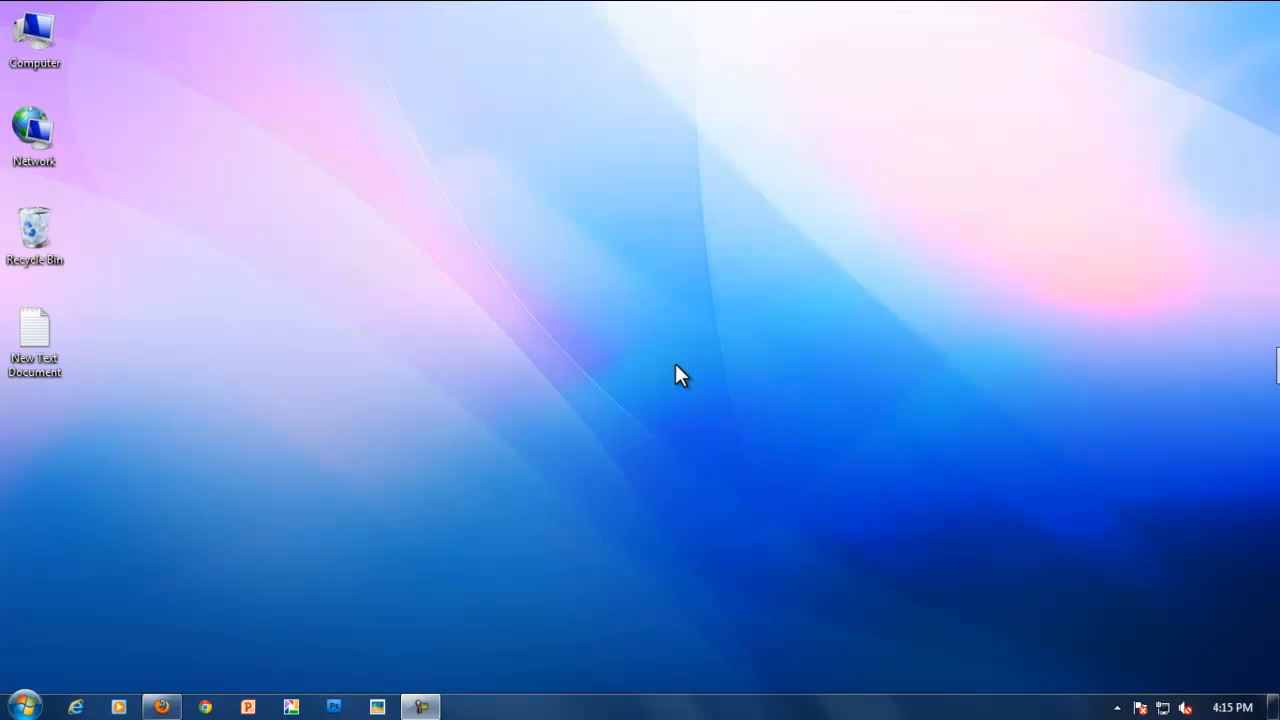
{"action": "mouse_move", "coordinate": [556, 464]}
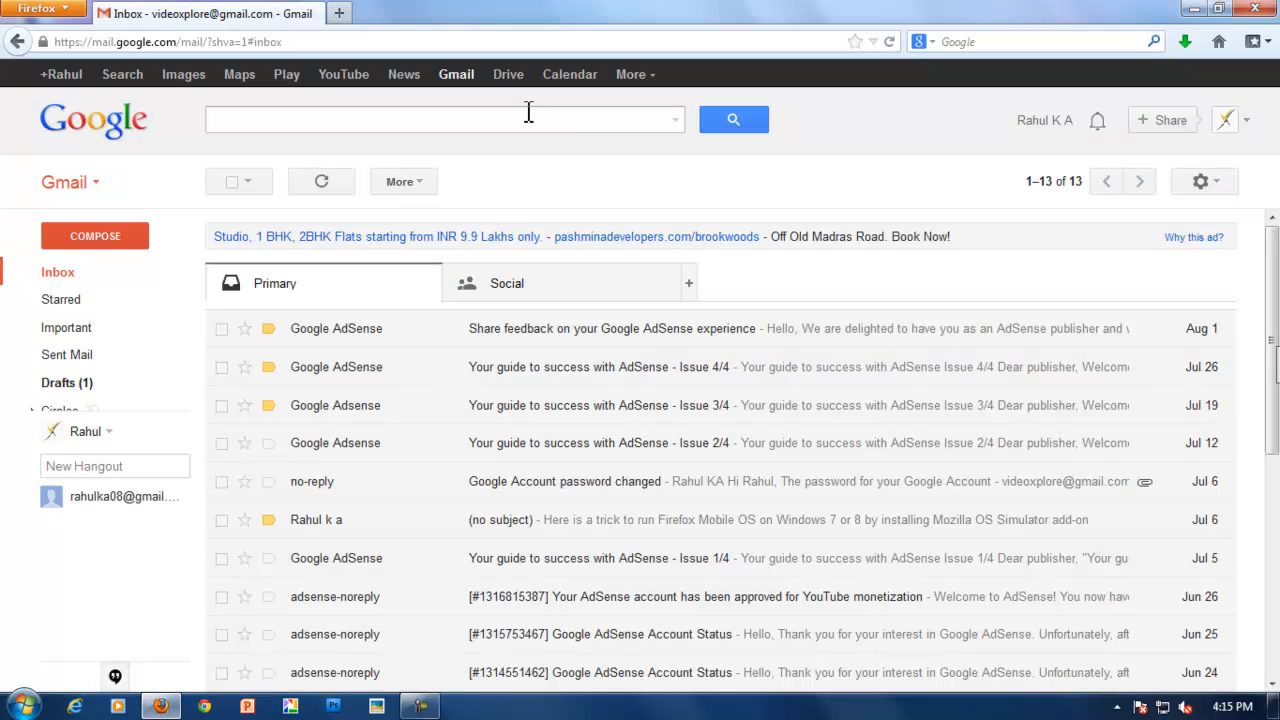
{"action": "mouse_move", "coordinate": [540, 144]}
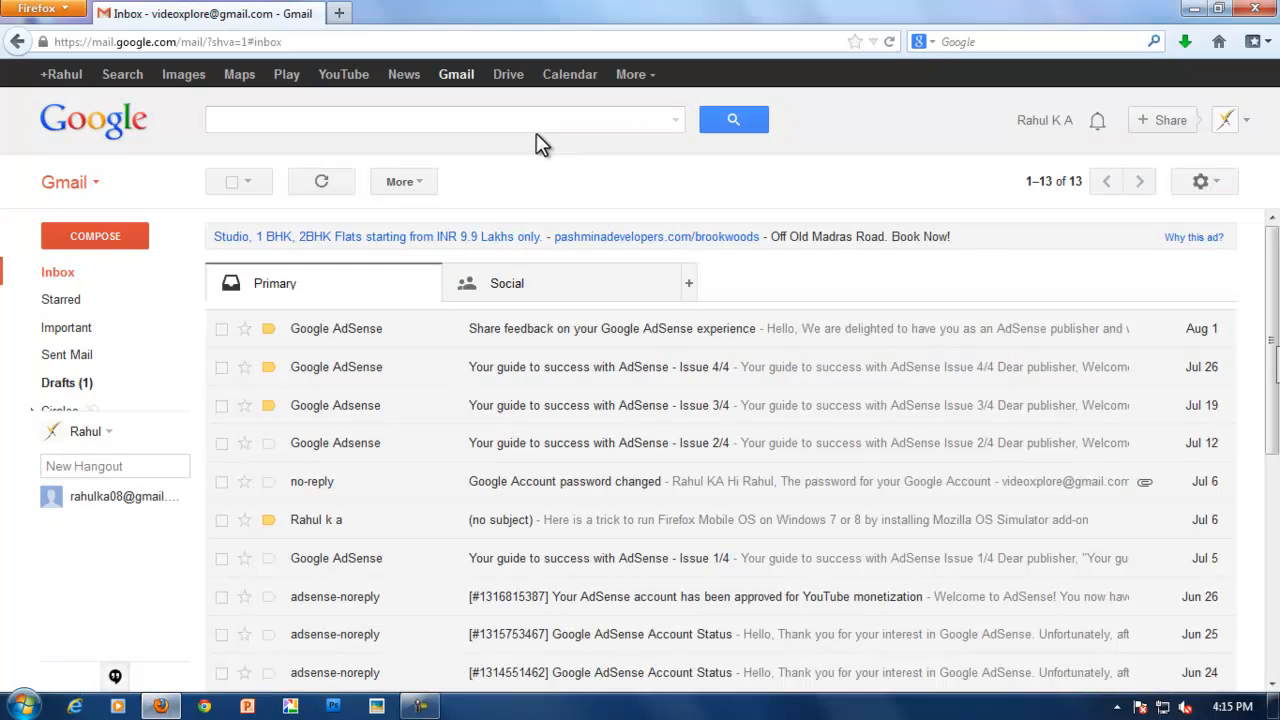
{"action": "mouse_move", "coordinate": [964, 198]}
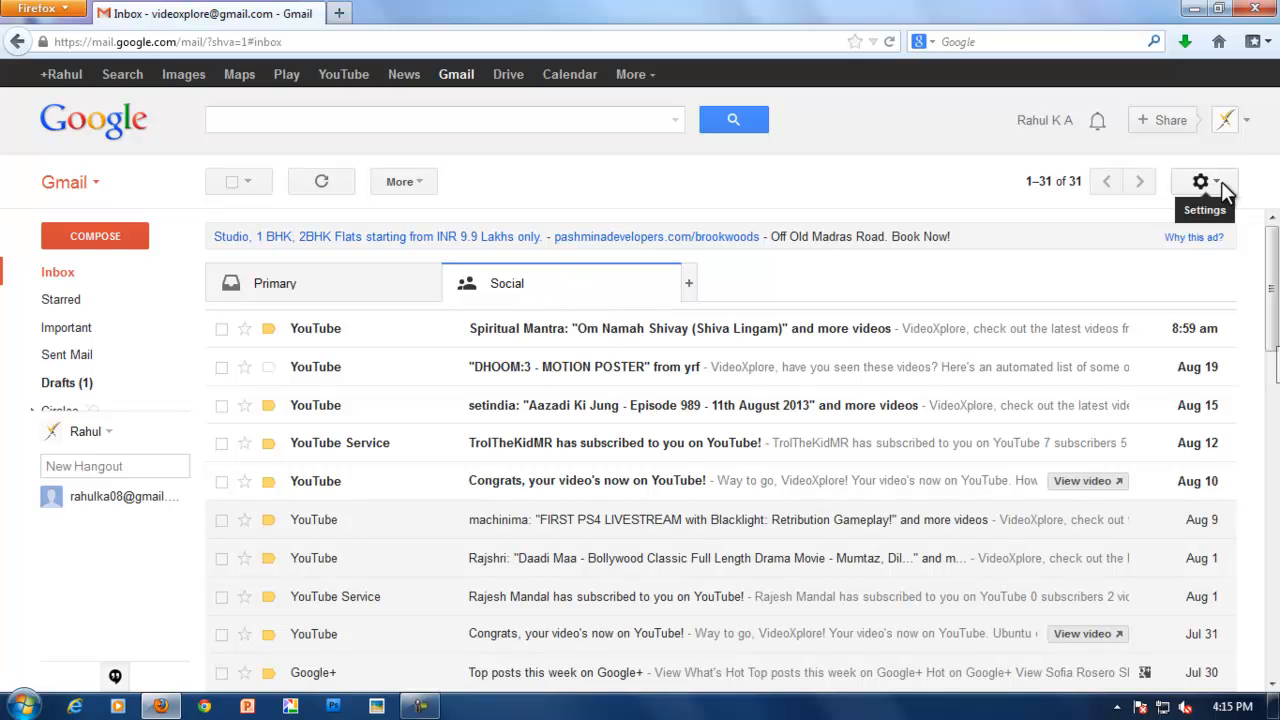
Show the inbox settings menu with its display density options
{"action": "left_click", "coordinate": [1200, 180]}
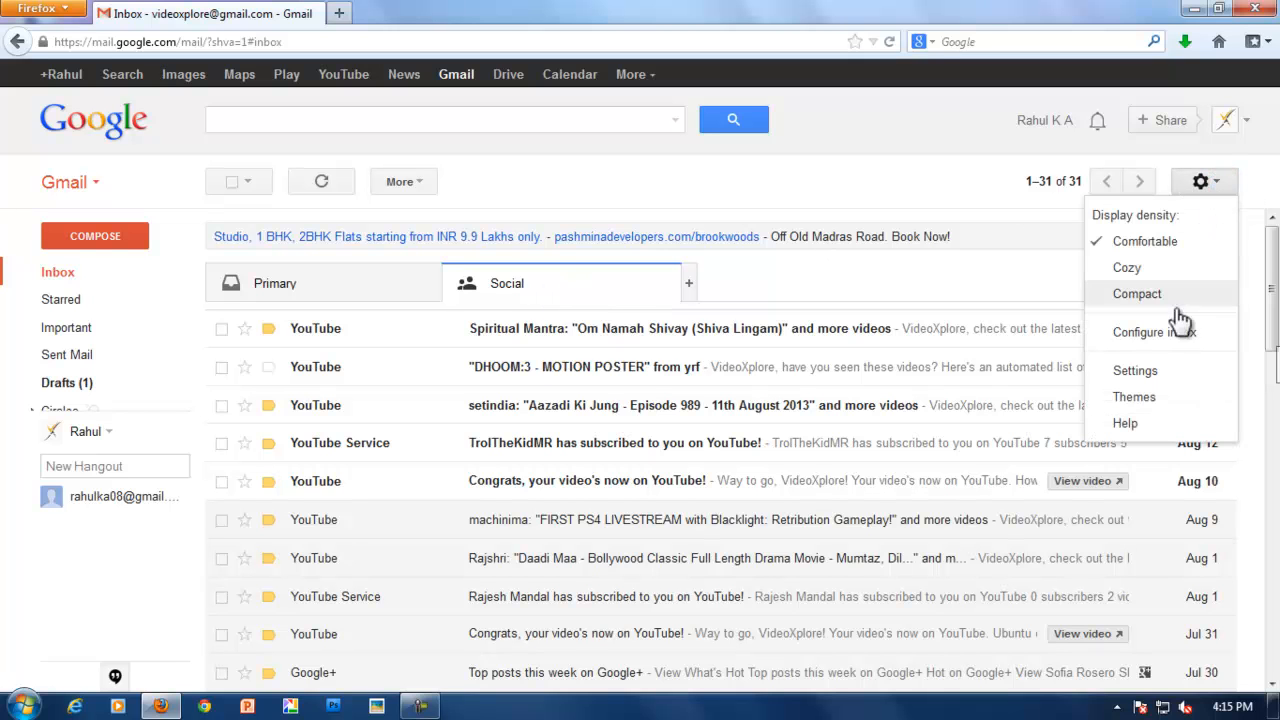
Via Configure inbox, enable Promotions, Updates and starred-in-Primary, then save
{"action": "left_click", "coordinate": [1156, 332]}
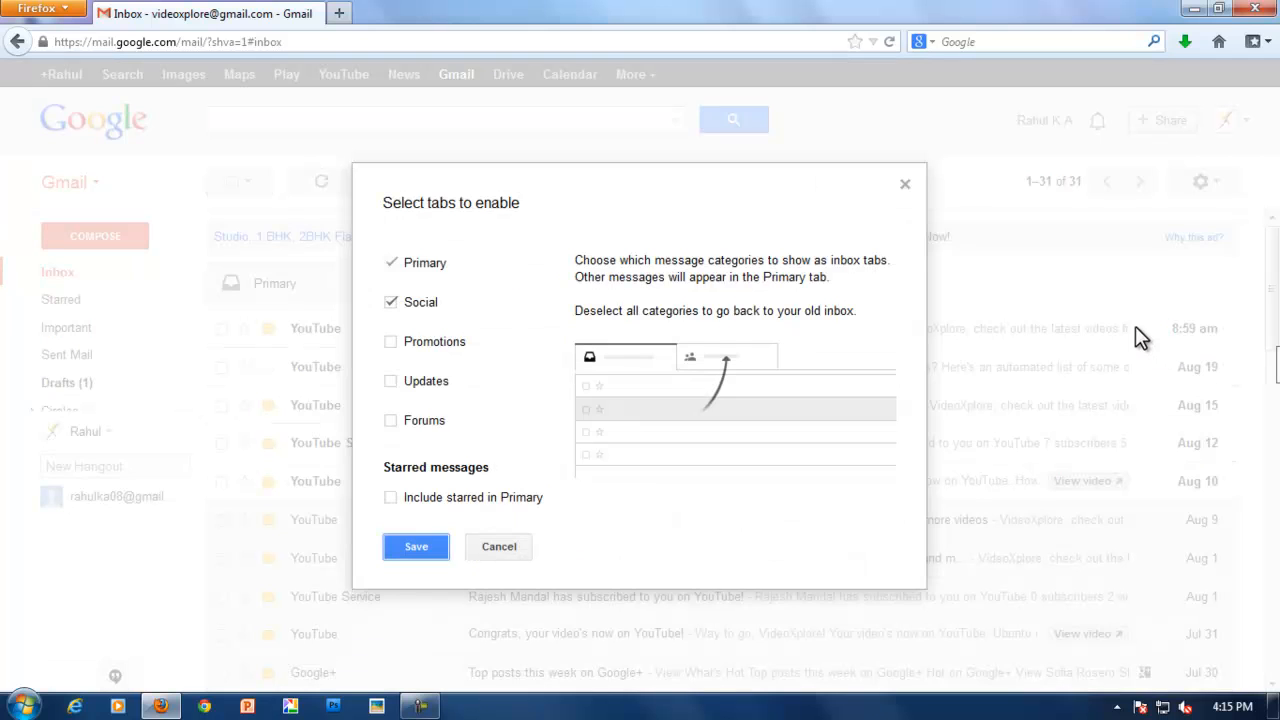
{"action": "mouse_move", "coordinate": [404, 218]}
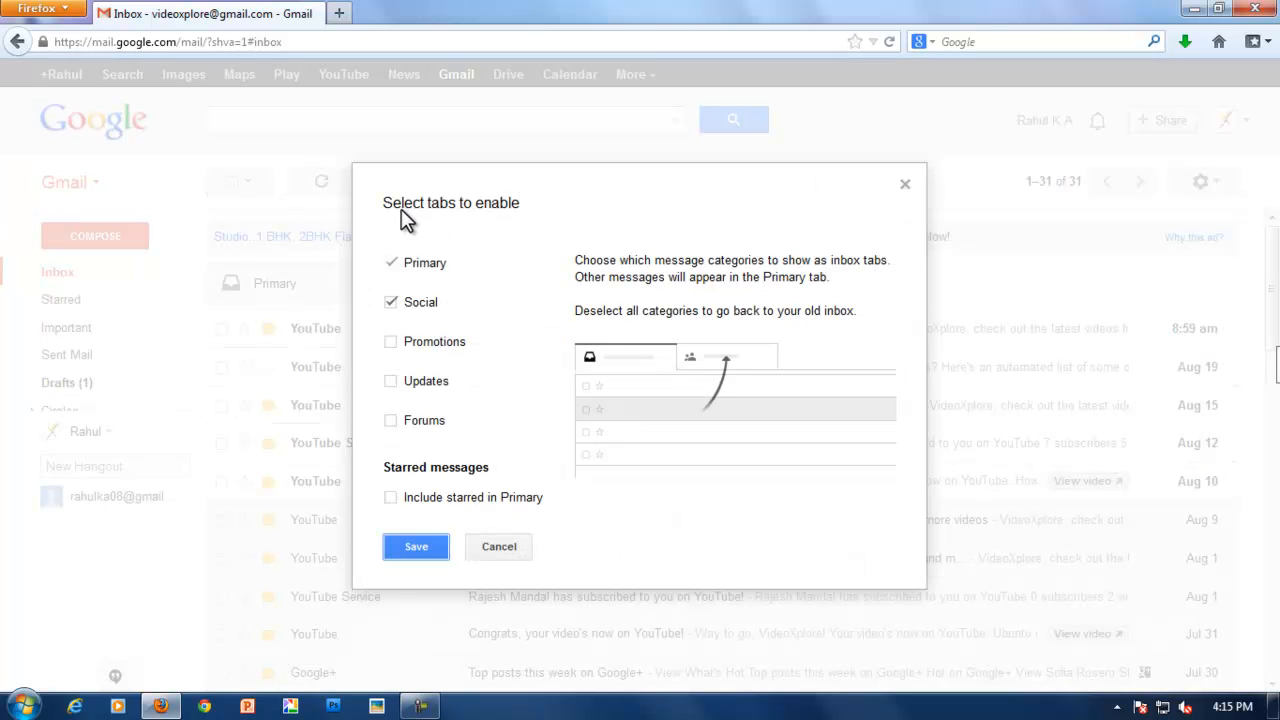
{"action": "mouse_move", "coordinate": [390, 340]}
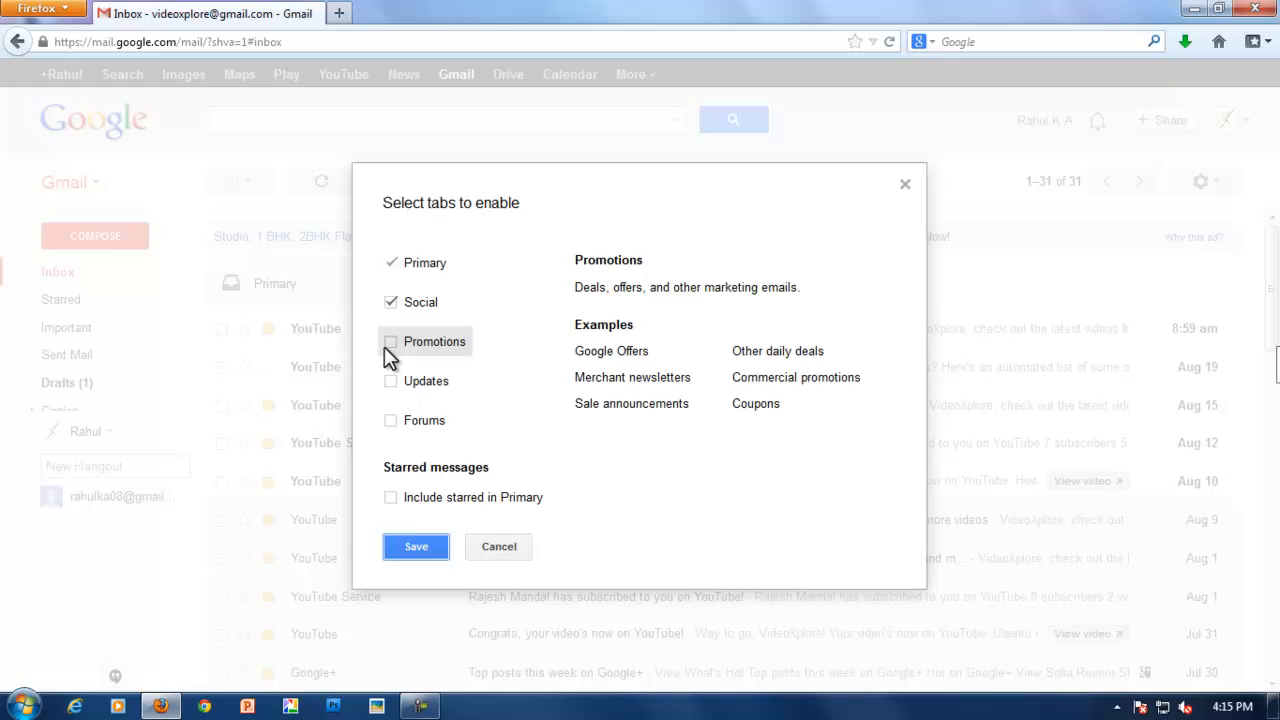
{"action": "left_click", "coordinate": [390, 340]}
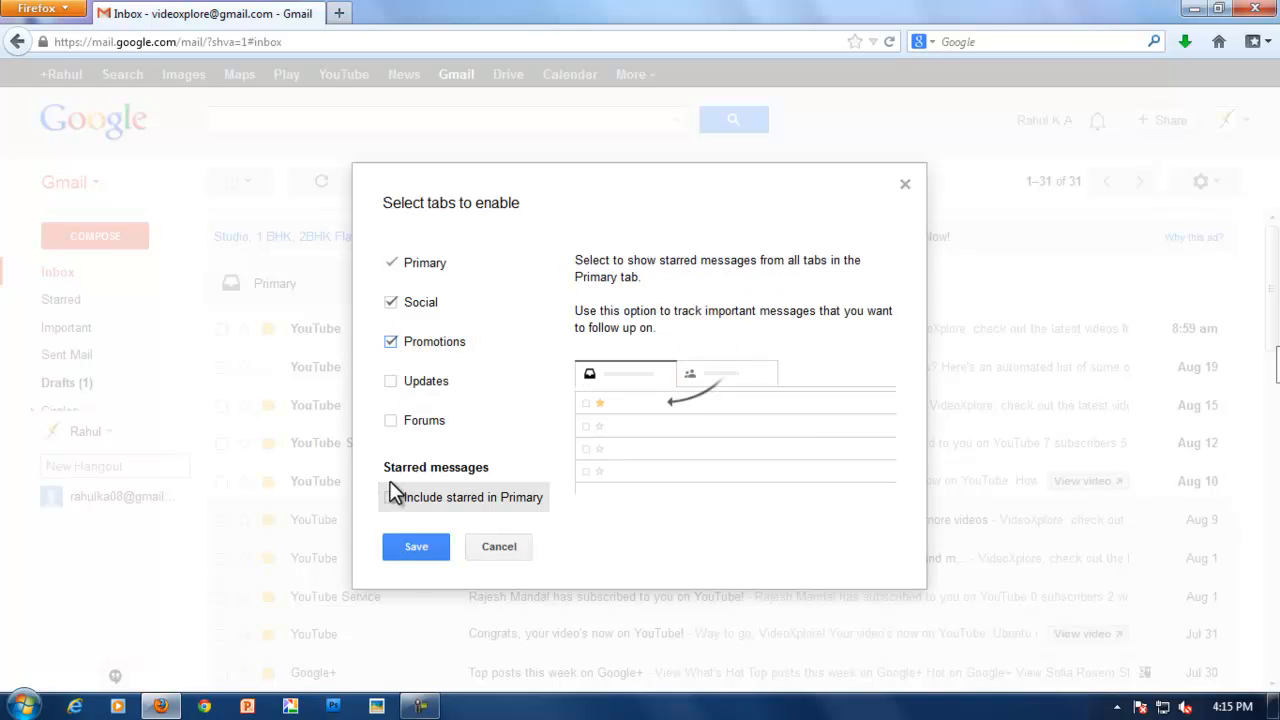
{"action": "left_click", "coordinate": [390, 496]}
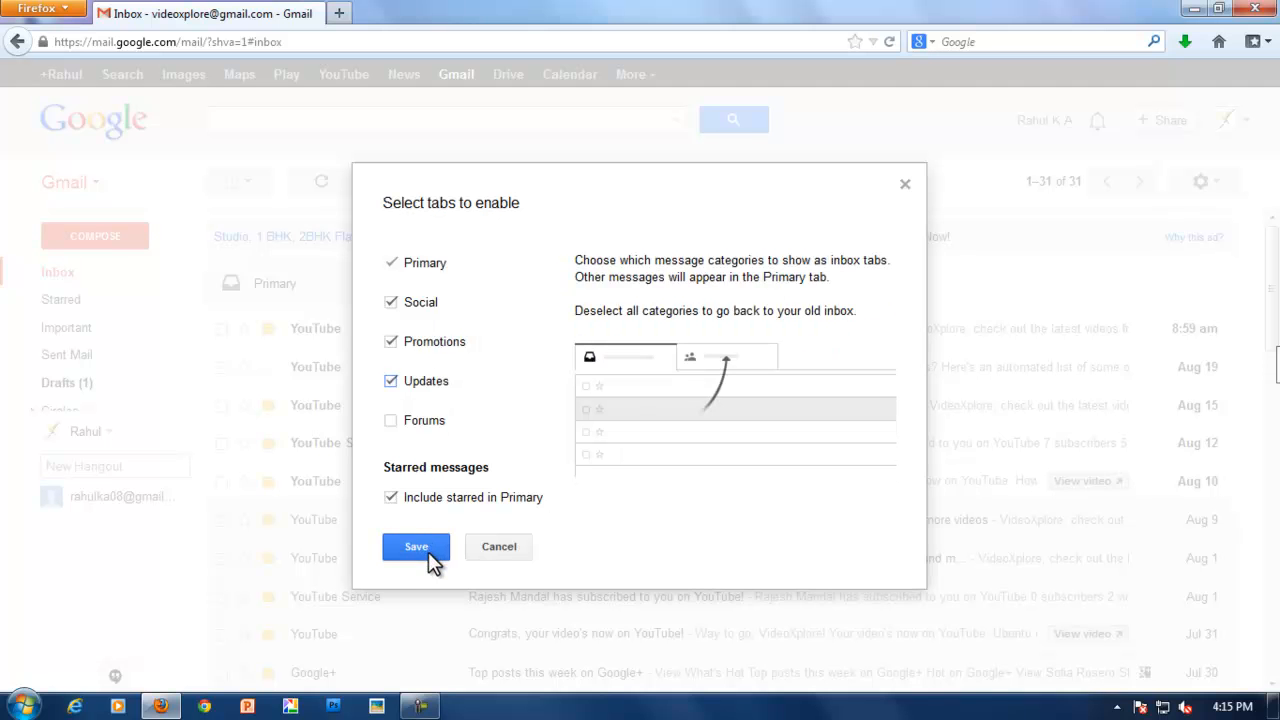
{"action": "left_click", "coordinate": [416, 546]}
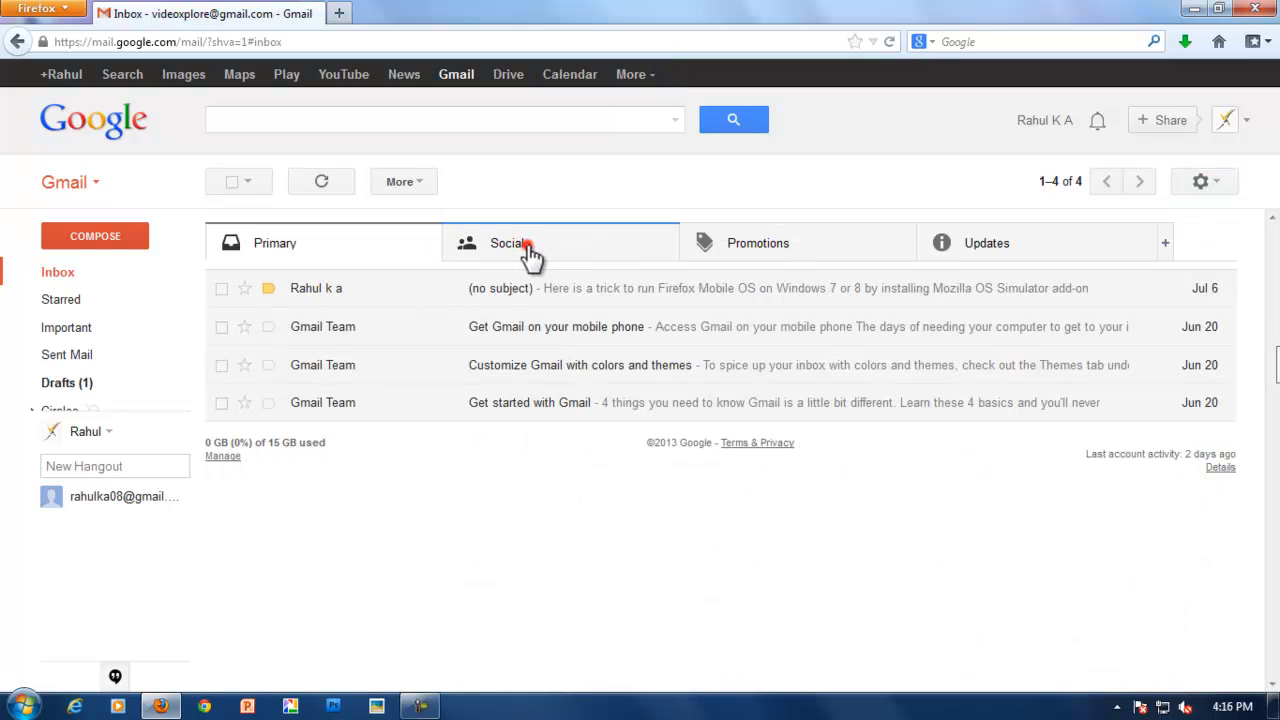
Browse the Promotions, Updates, Social and Primary tabs, finishing on the empty Promotions tab
{"action": "left_click", "coordinate": [756, 244]}
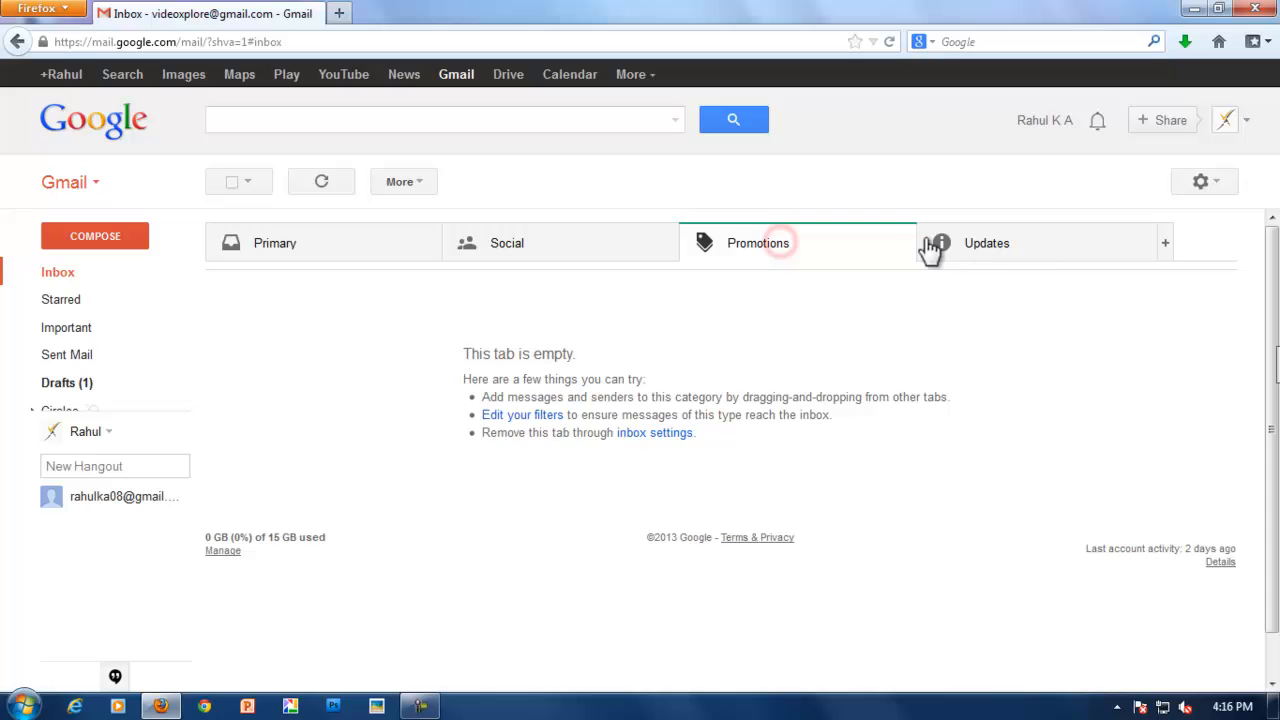
{"action": "left_click", "coordinate": [756, 244]}
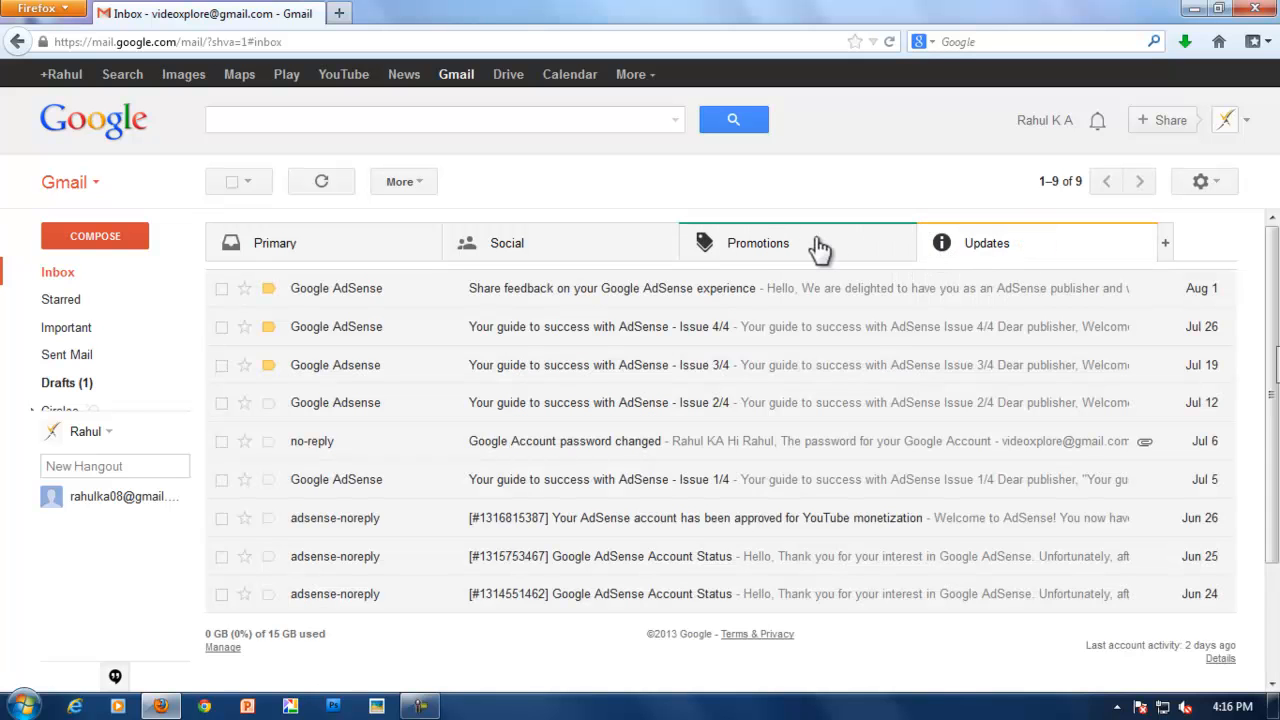
{"action": "left_click", "coordinate": [506, 244]}
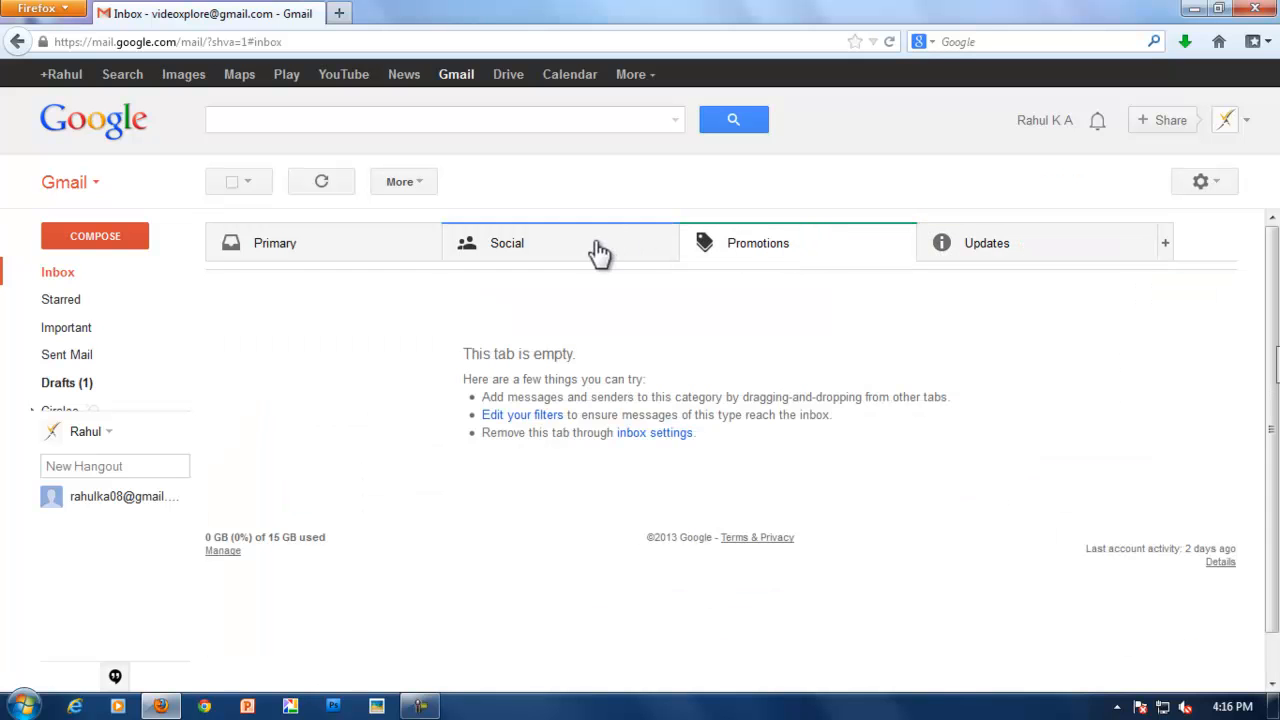
{"action": "left_click", "coordinate": [274, 244]}
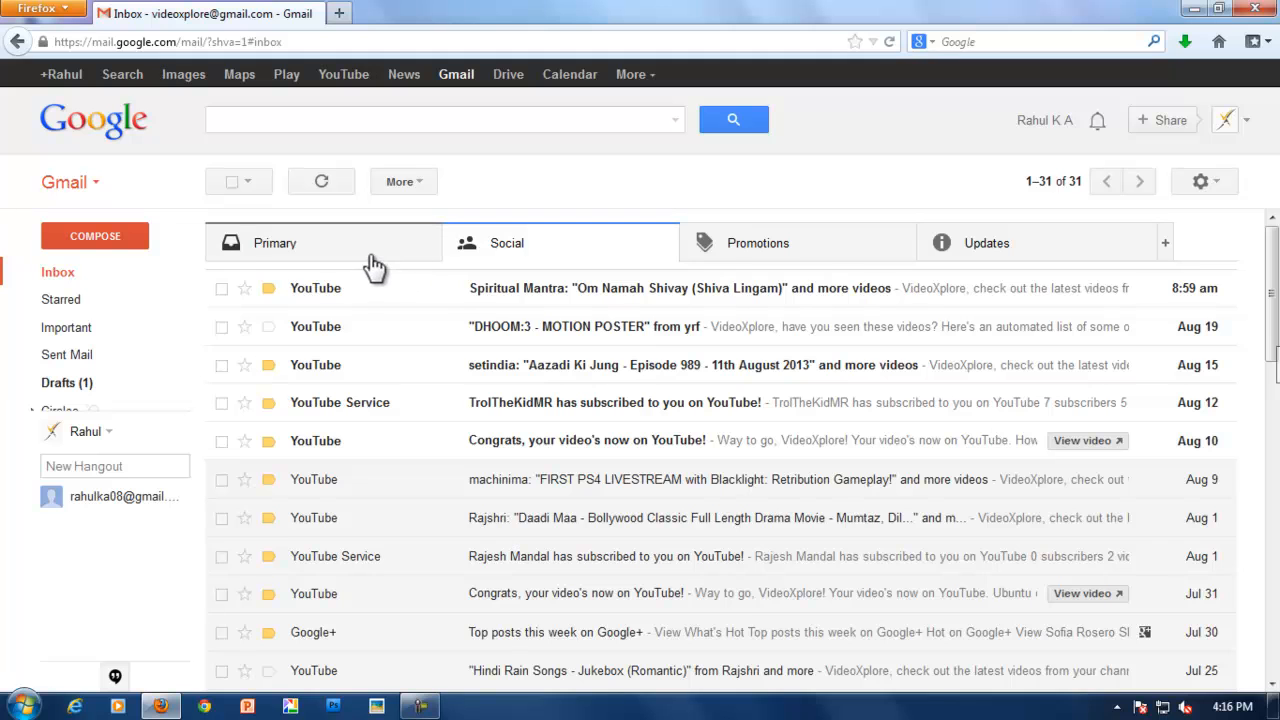
{"action": "left_click", "coordinate": [756, 242]}
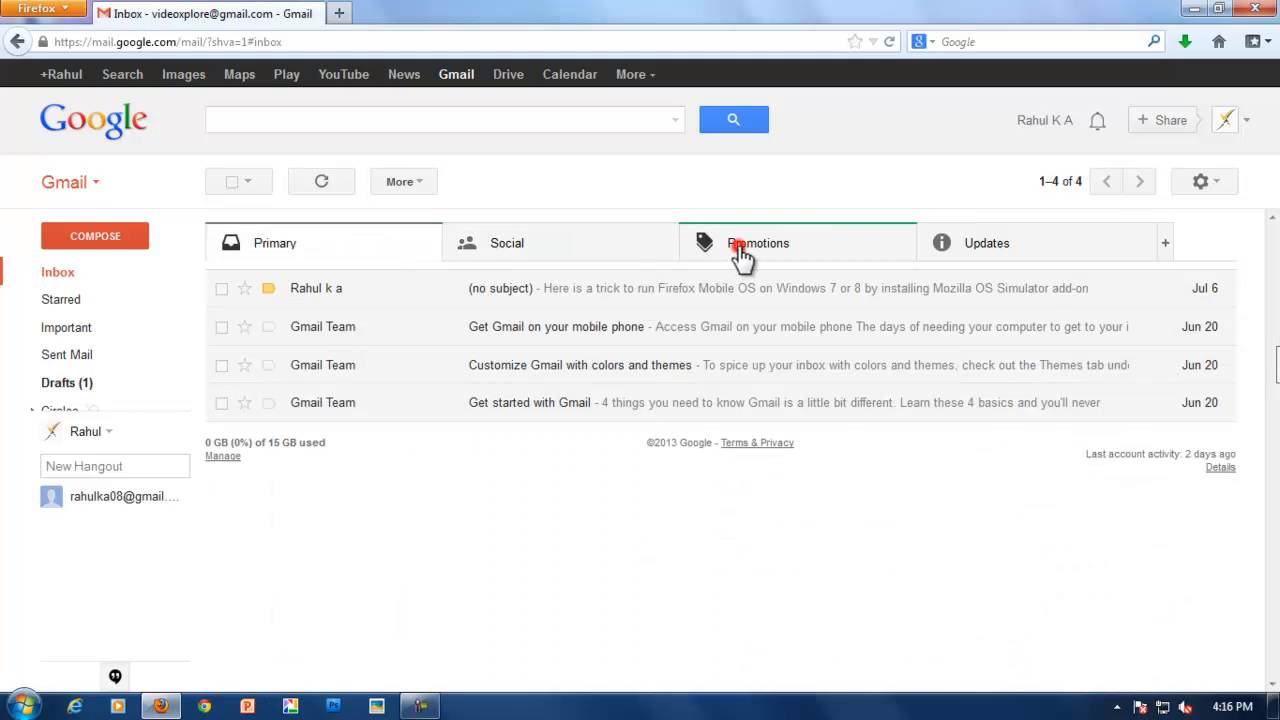
{"action": "left_click", "coordinate": [758, 244]}
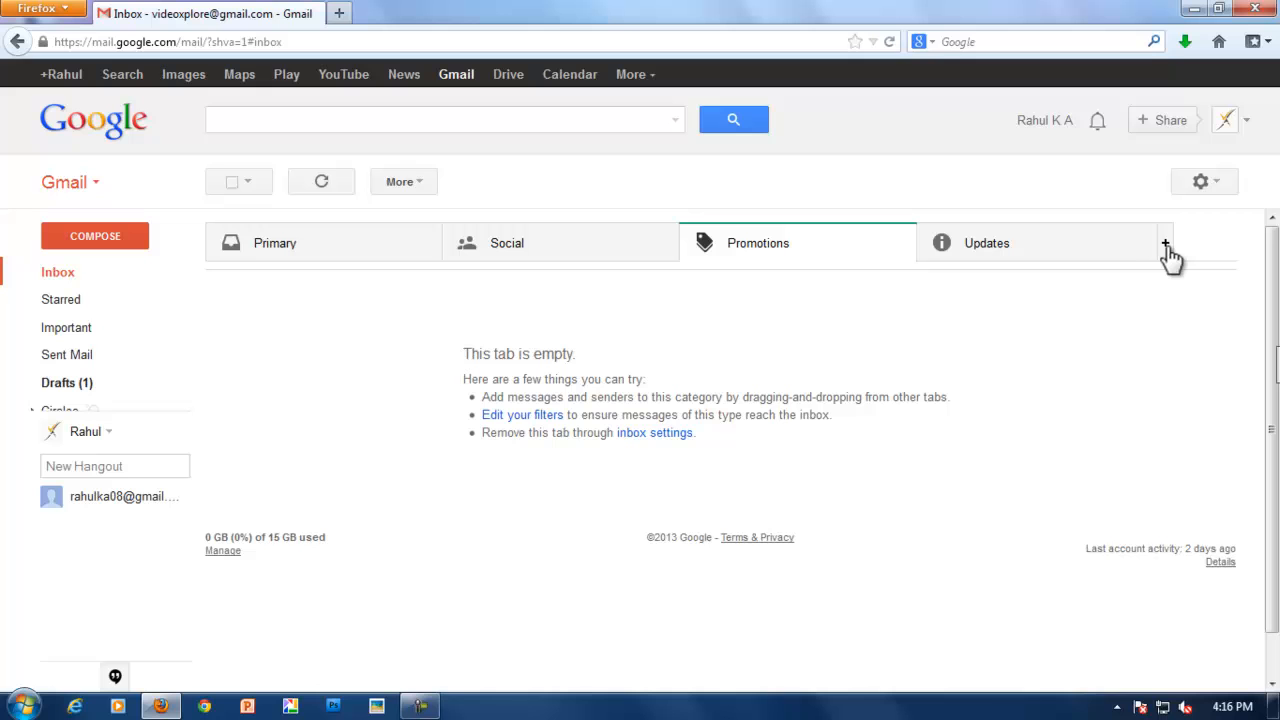
Disable the Promotions and Updates tabs again and save, leaving Primary and Social
{"action": "left_click", "coordinate": [1166, 244]}
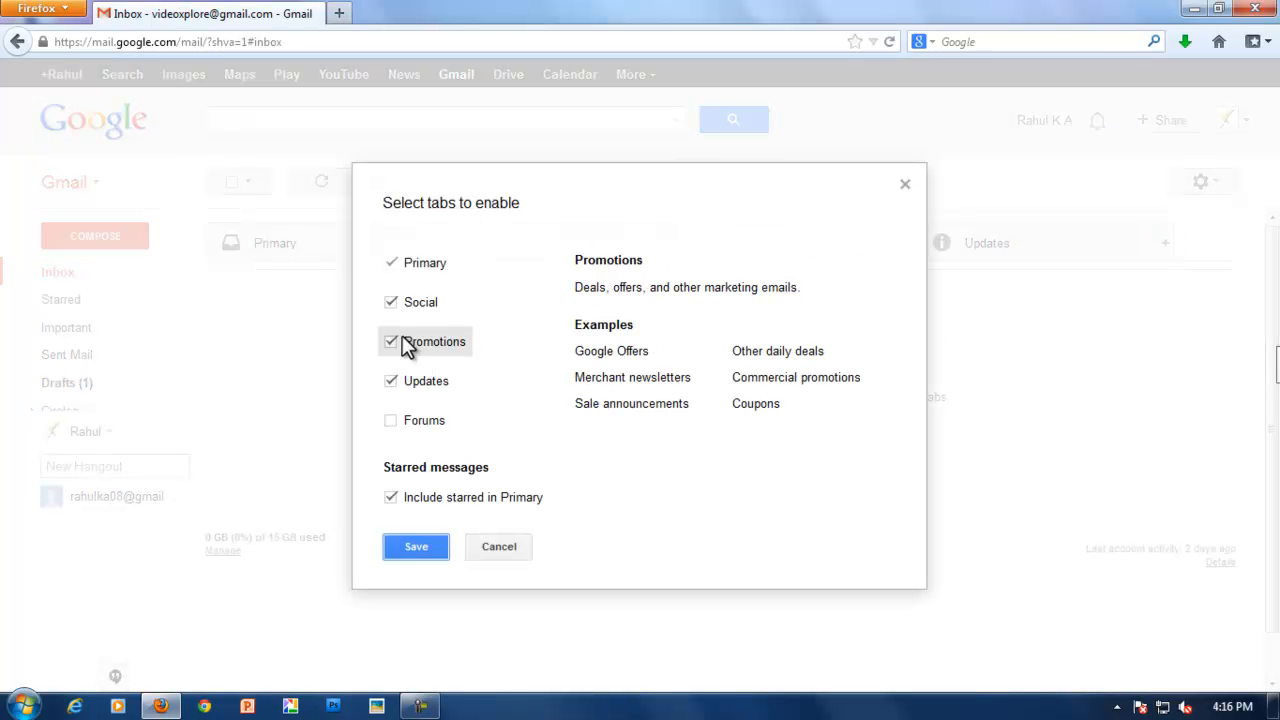
{"action": "left_click", "coordinate": [392, 340]}
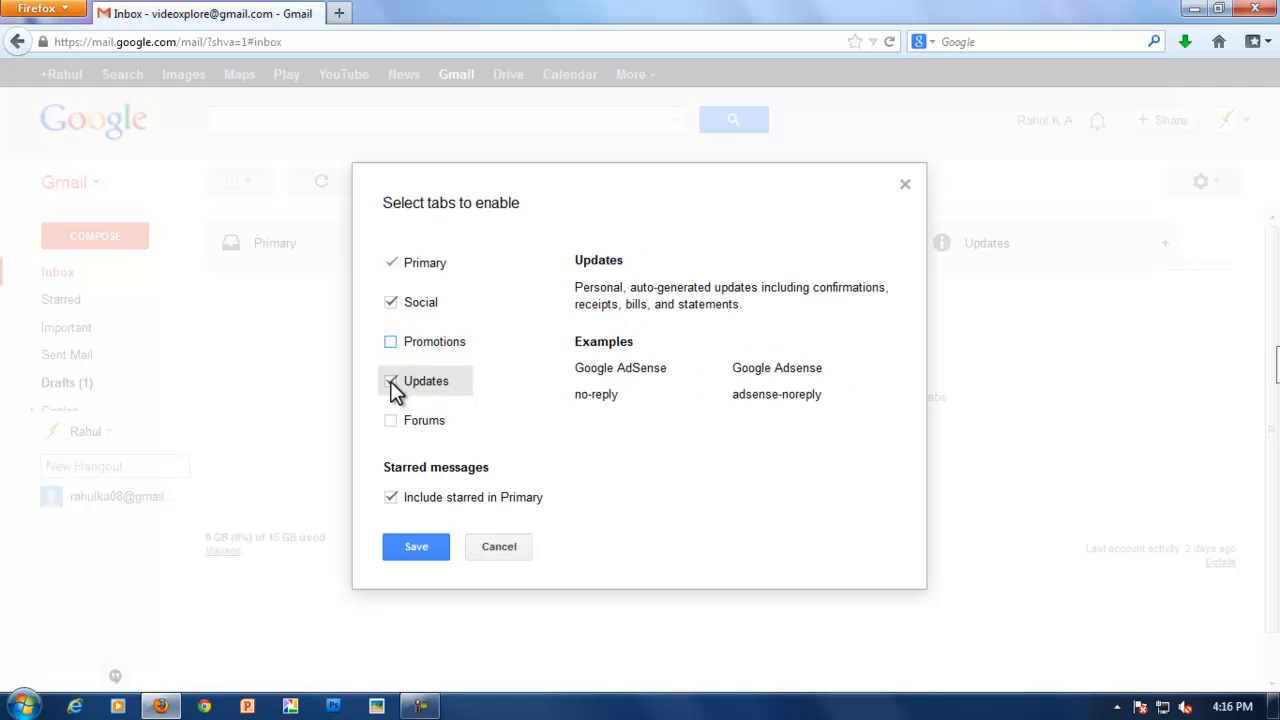
{"action": "left_click", "coordinate": [392, 380]}
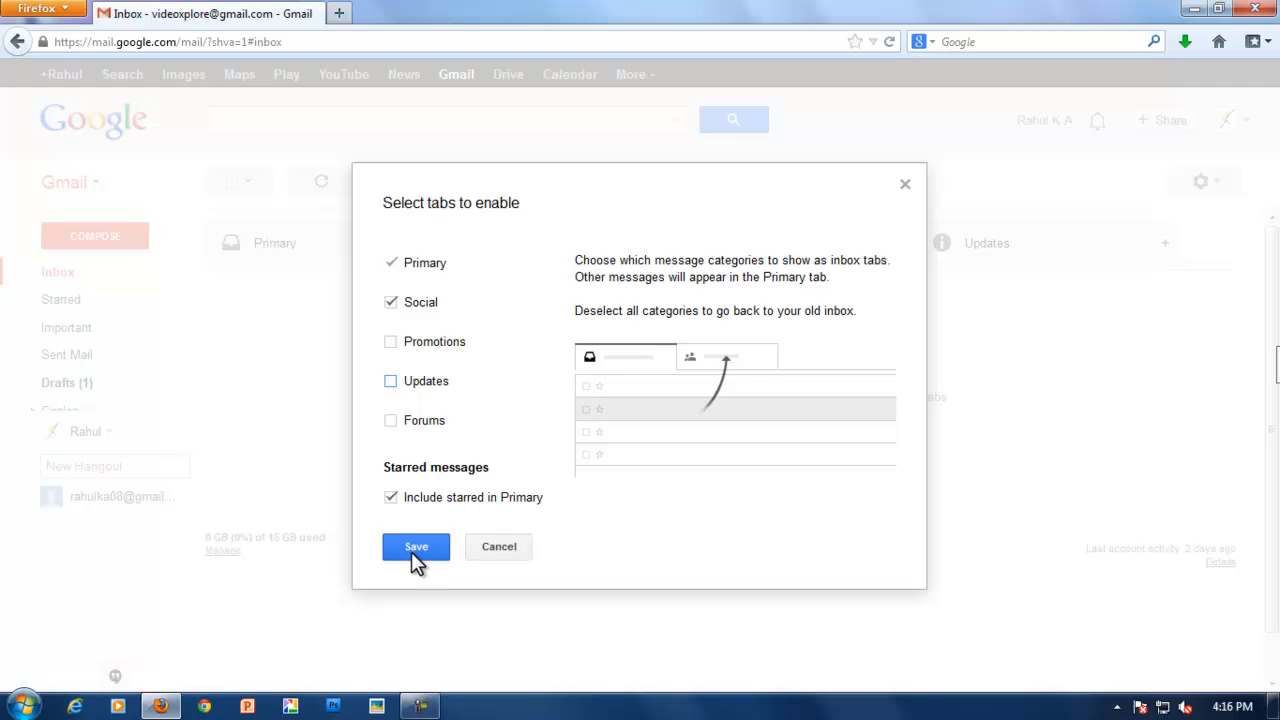
{"action": "left_click", "coordinate": [416, 546]}
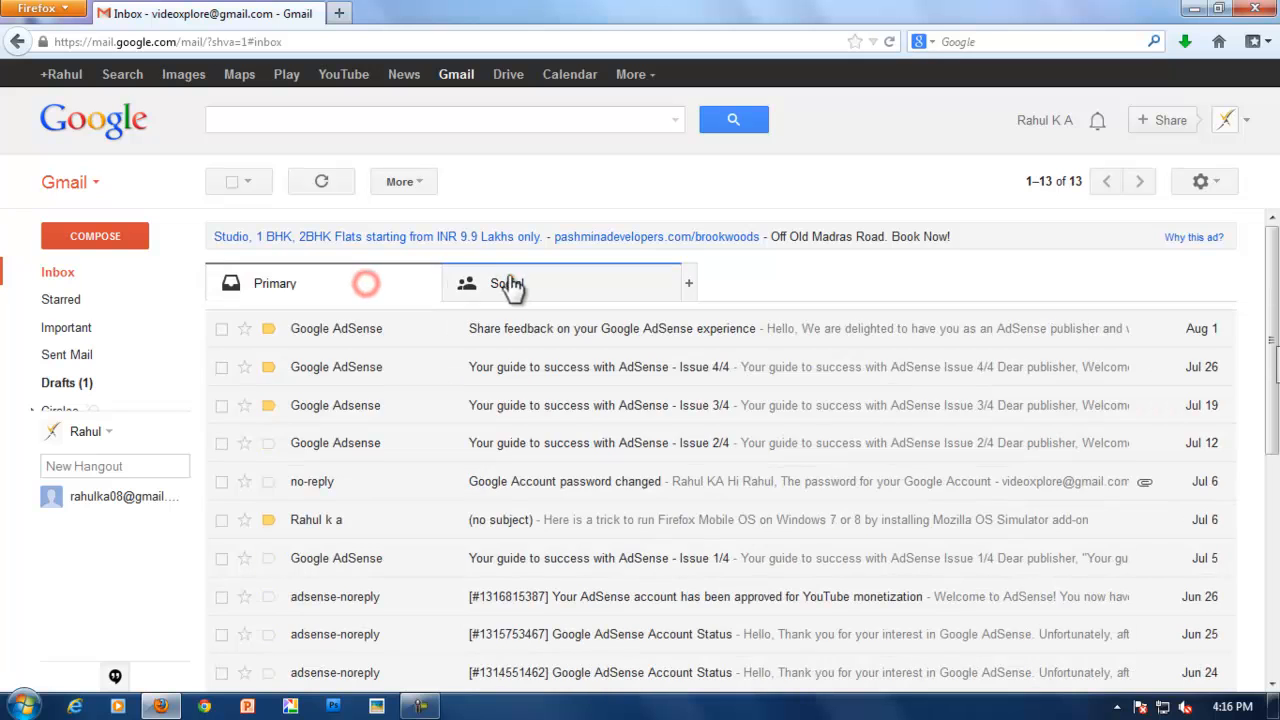
Show the Social tab listing the YouTube notification messages
{"action": "left_click", "coordinate": [508, 284]}
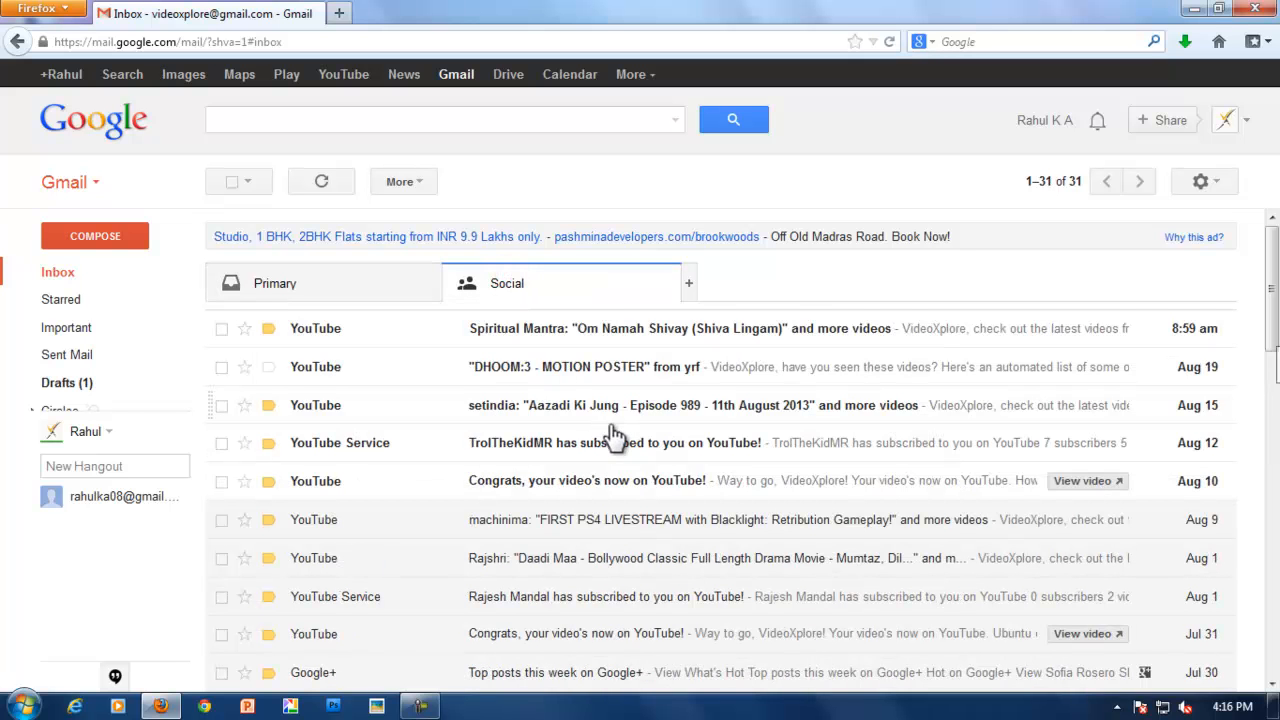
{"action": "mouse_move", "coordinate": [1228, 120]}
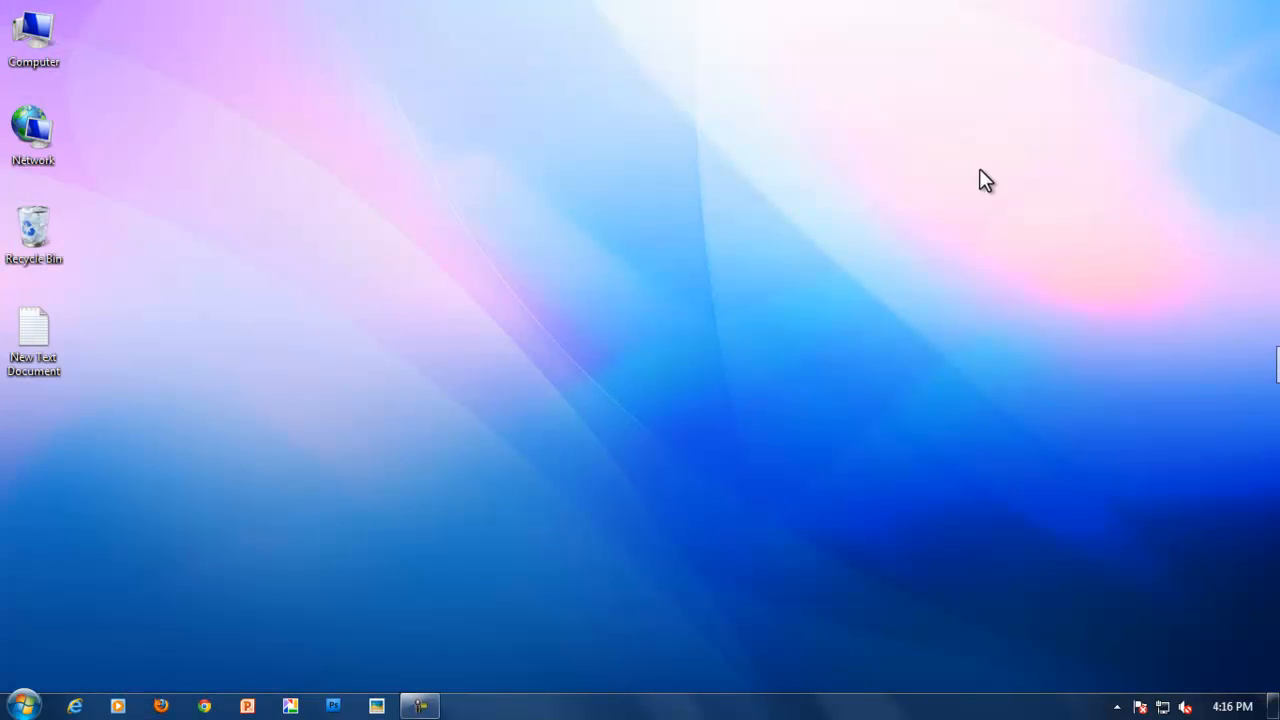
{"action": "mouse_move", "coordinate": [496, 608]}
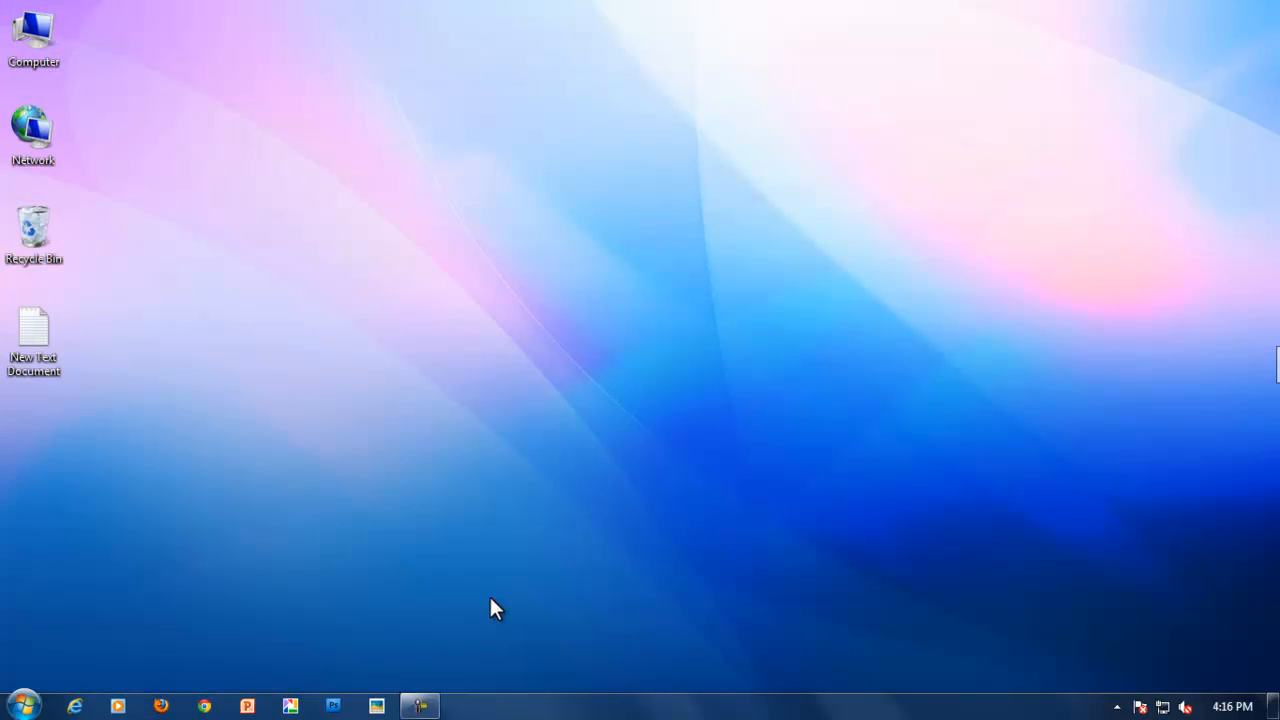